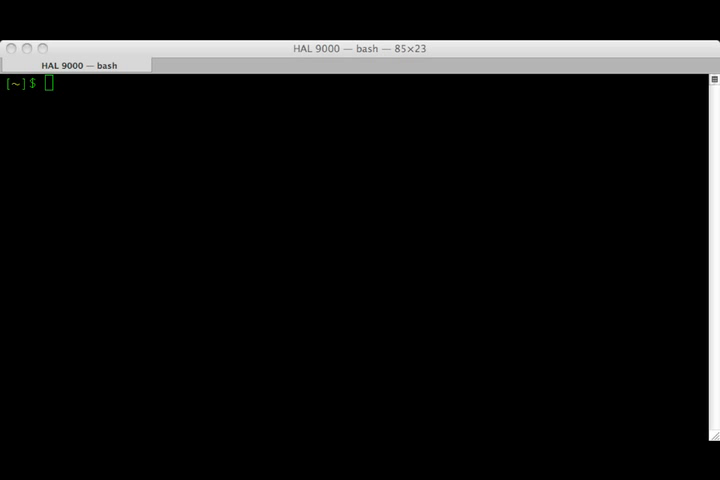
# Check the installed wget version with wget --version.
pyautogui.write('wget --version')
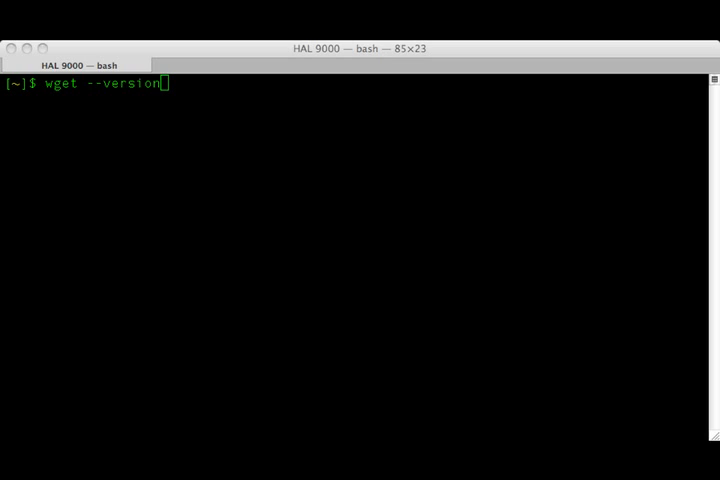
pyautogui.press('Return')
pyautogui.write('wget http://imgs.xkcd.com/comics/im_an_idiot.png')
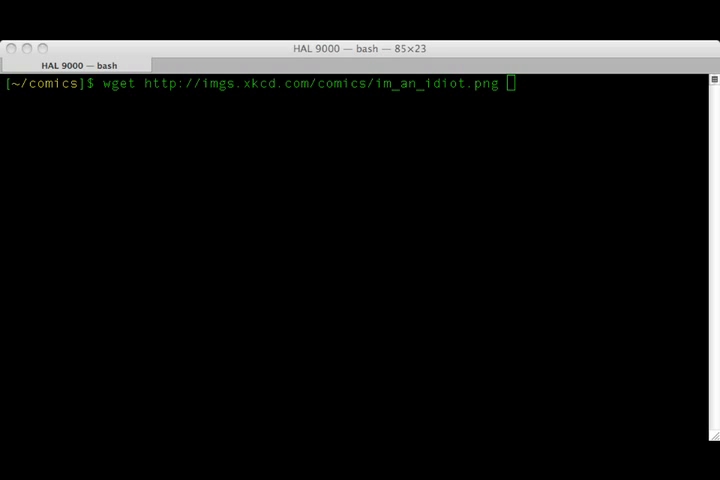
# Download xkcd's im_an_idiot.png into ~/comics and list the folder's contents.
pyautogui.press('Return')
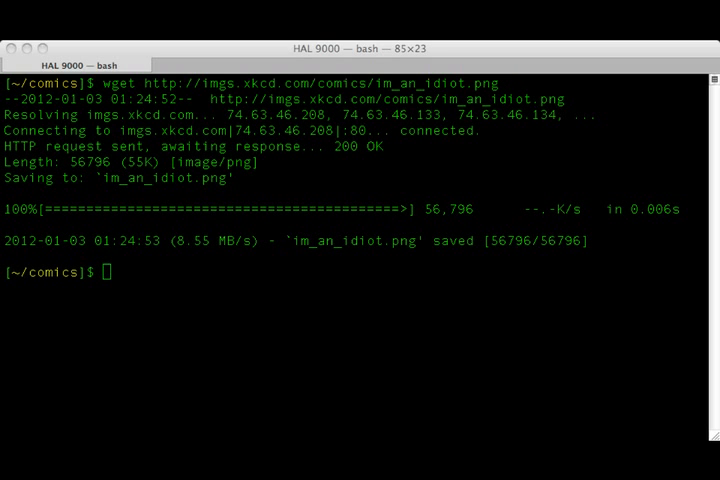
pyautogui.write('ls')
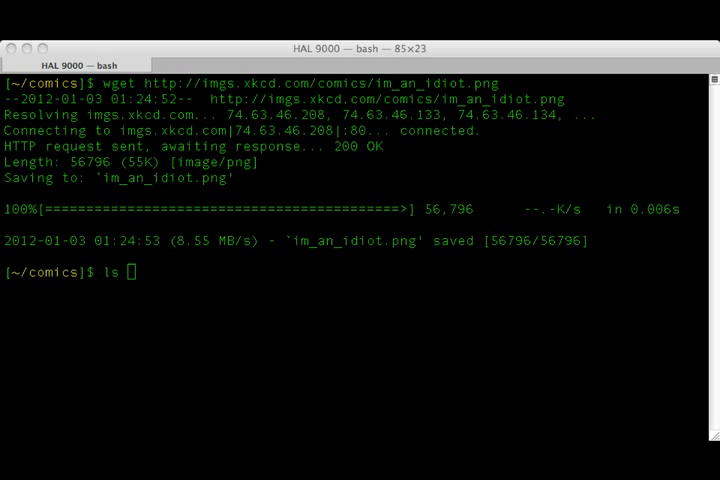
pyautogui.press('Return')
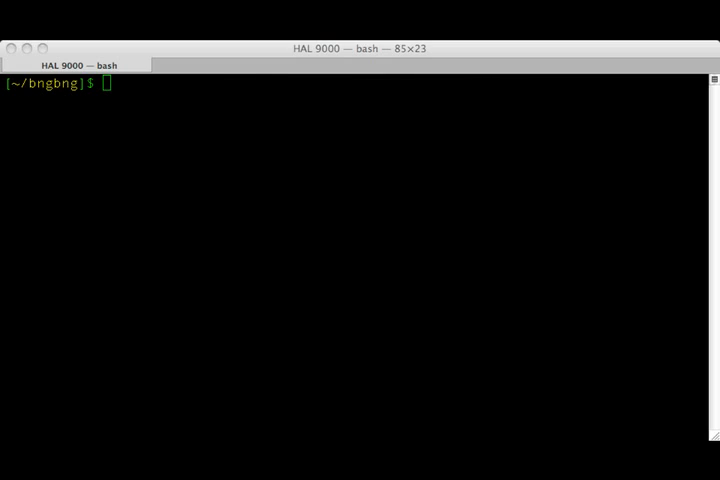
# Fetch boingboing.net, then compose wget -p -k --wait 10 with a 56K rate limit.
pyautogui.write('wget boingboing.net')
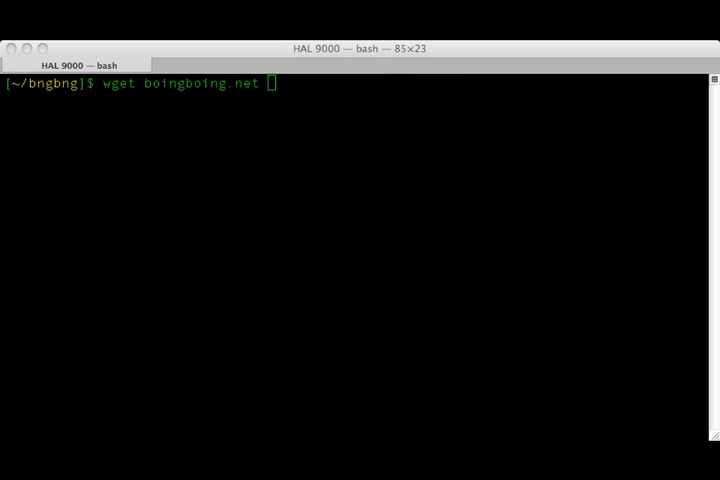
pyautogui.press('Return')
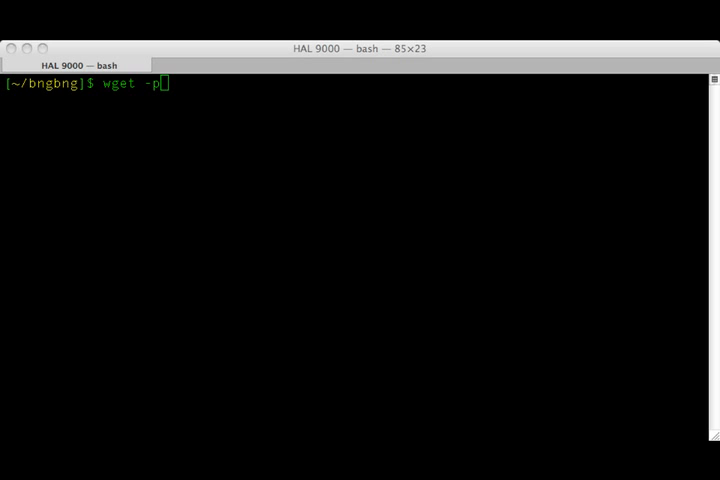
pyautogui.write('-k')
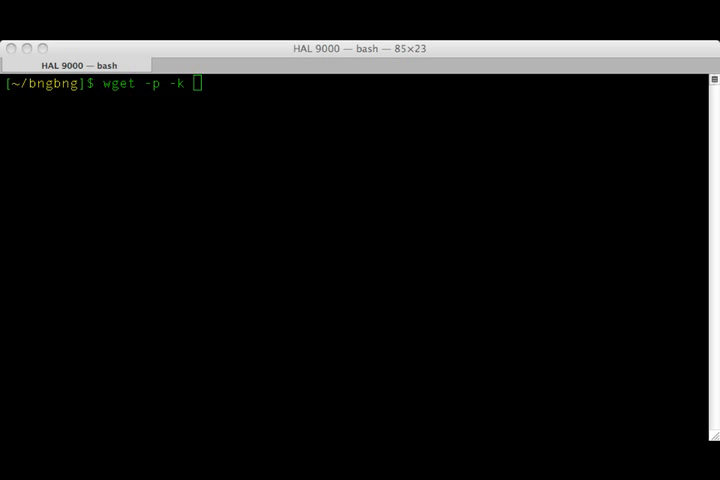
pyautogui.write('--wait 10')
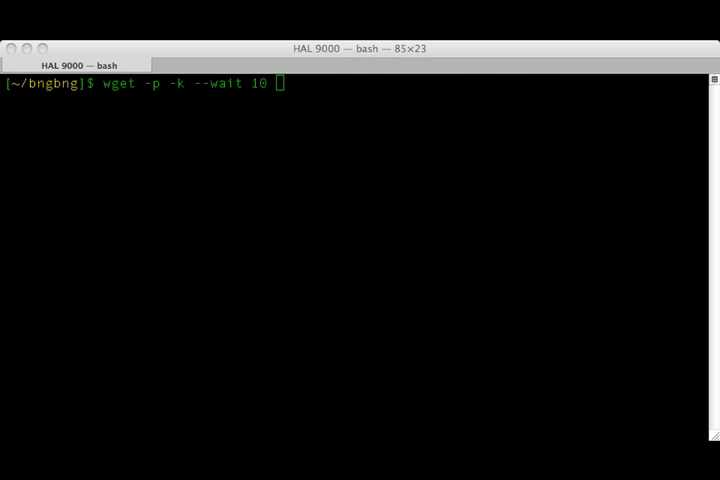
pyautogui.write('-limit-rate=56K boingboing.net')
pyautogui.write('wget -i feeds_list.txt')
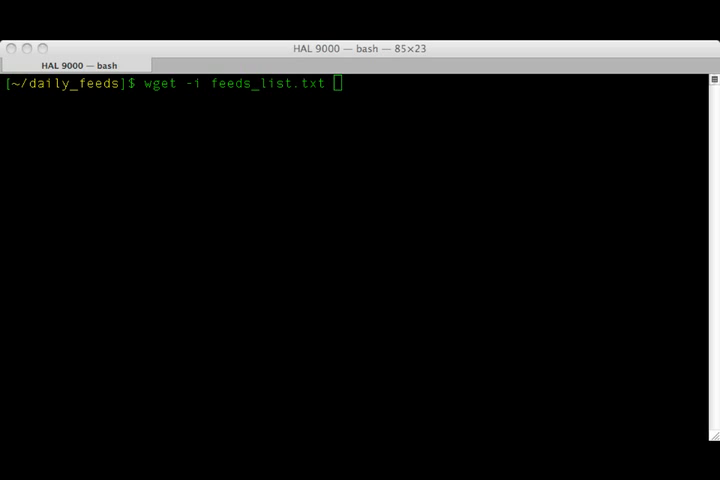
# Download the feeds from feeds_list.txt with wget -i and list the resulting XML files.
pyautogui.press('Return')
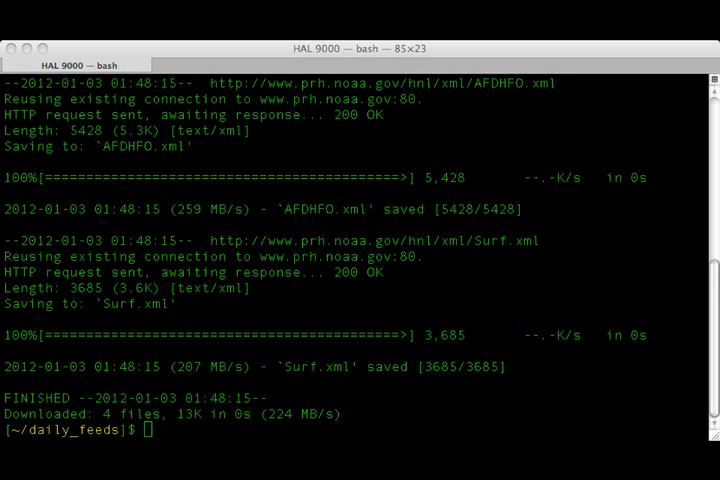
pyautogui.write('ls')
pyautogui.write('wget http://commons.wikimedia.org/wiki/Daubentonia_madagascariensis')
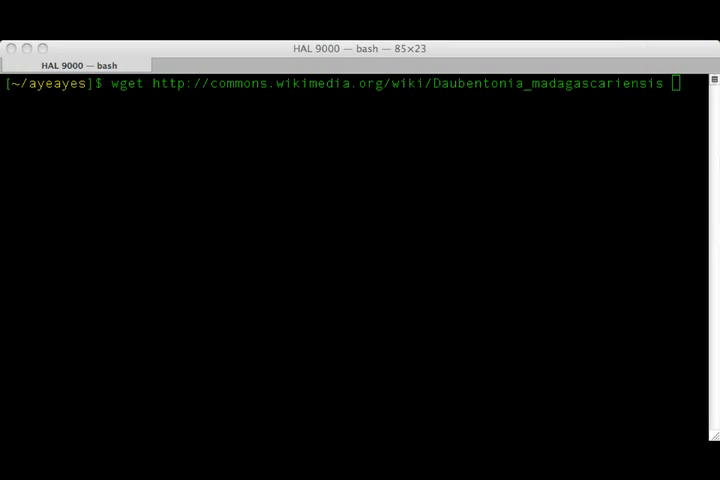
# Save the Commons Daubentonia_madagascariensis page into ~/ayeayes with wget.
pyautogui.press('Return')
pyautogui.write('sed -e \'s/src=\\"/http\\:/\' -e \'s/\\"//\' > image_urls_for_wget.txt')
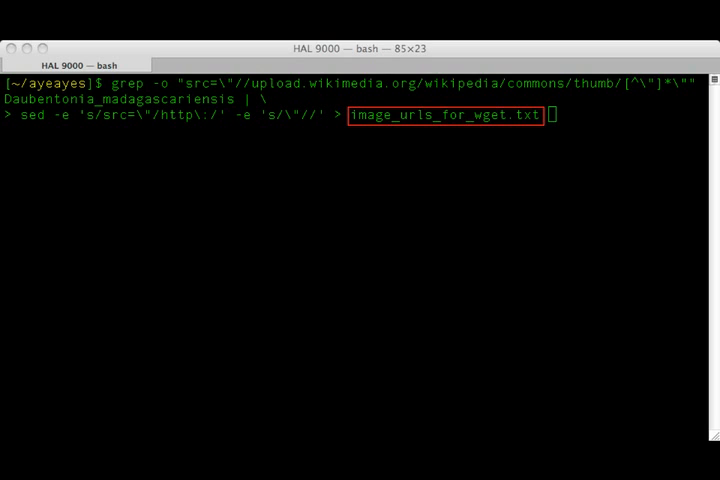
# Extract the thumbnail URLs with grep -o and sed into image_urls_for_wget.txt.
pyautogui.press('Return')
pyautogui.write('wget -w 5 -i image_urls_for_wget.txt')
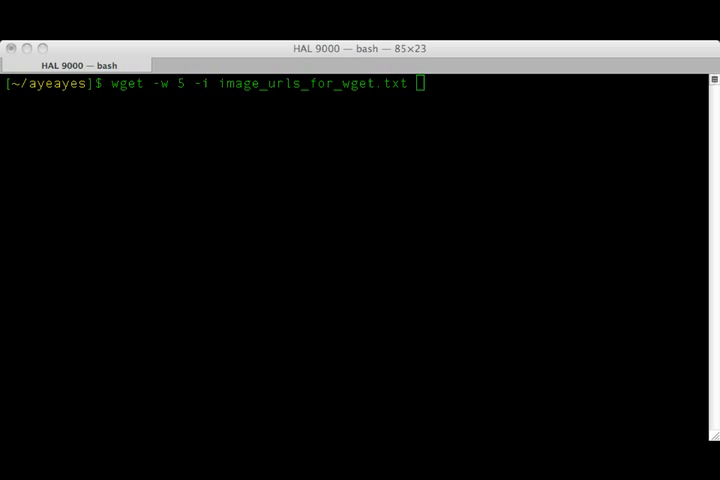
# Fetch all 18 thumbnails from image_urls_for_wget.txt with a 5-second wait.
pyautogui.press('Return')
pyautogui.write('ls')
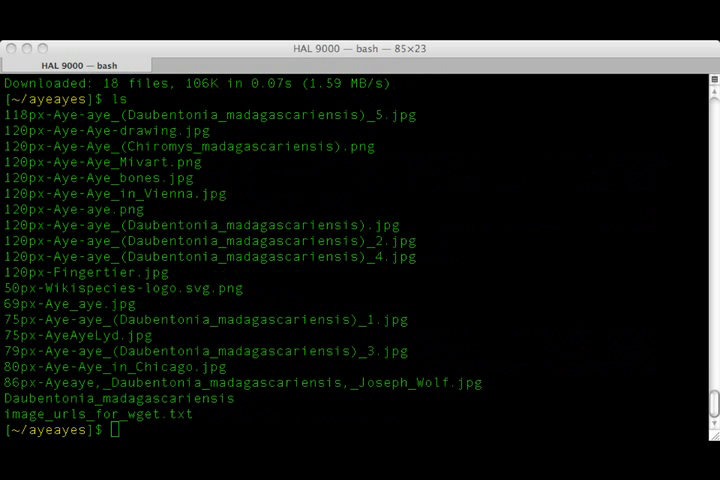